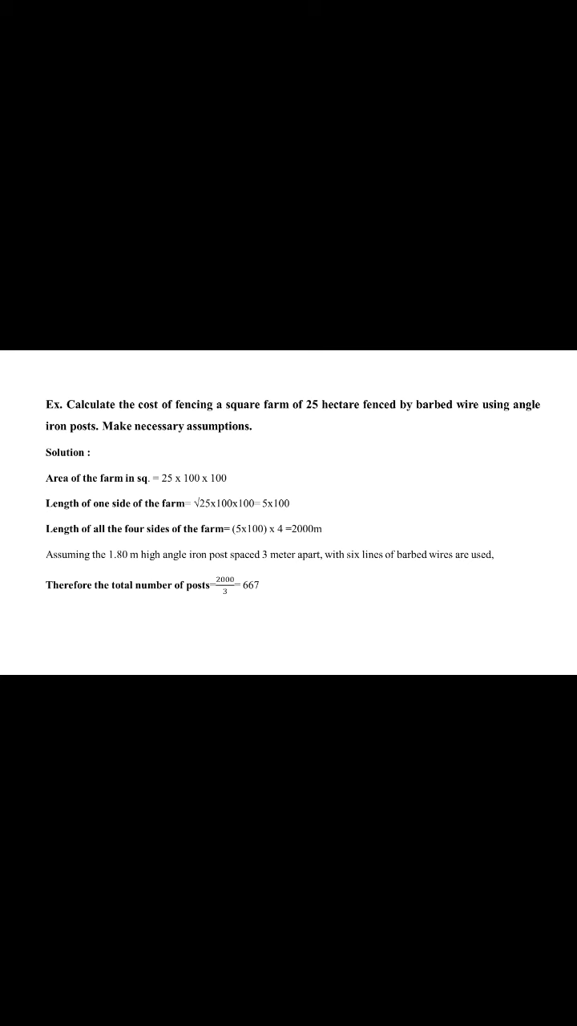
scroll(down, 3)
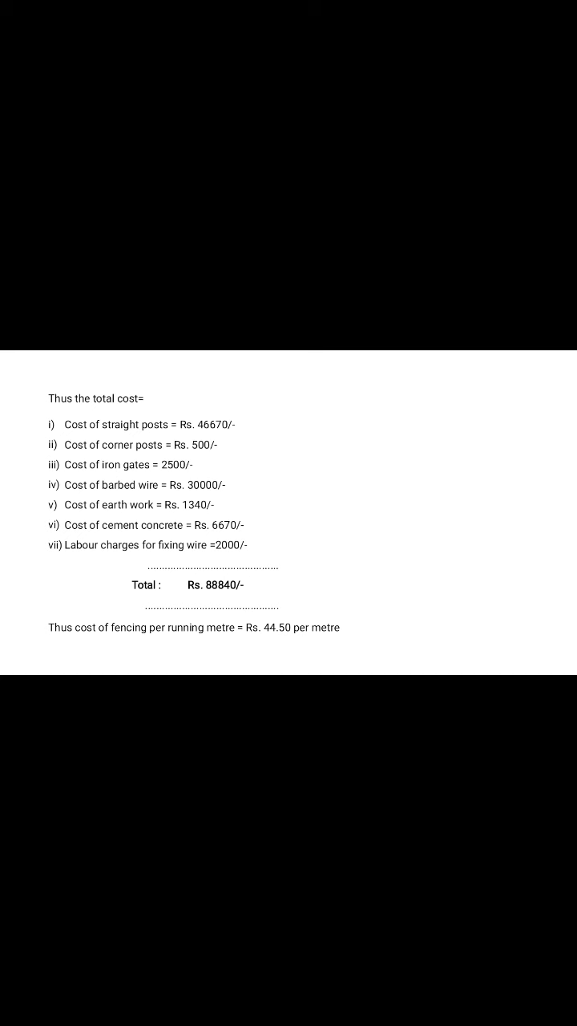